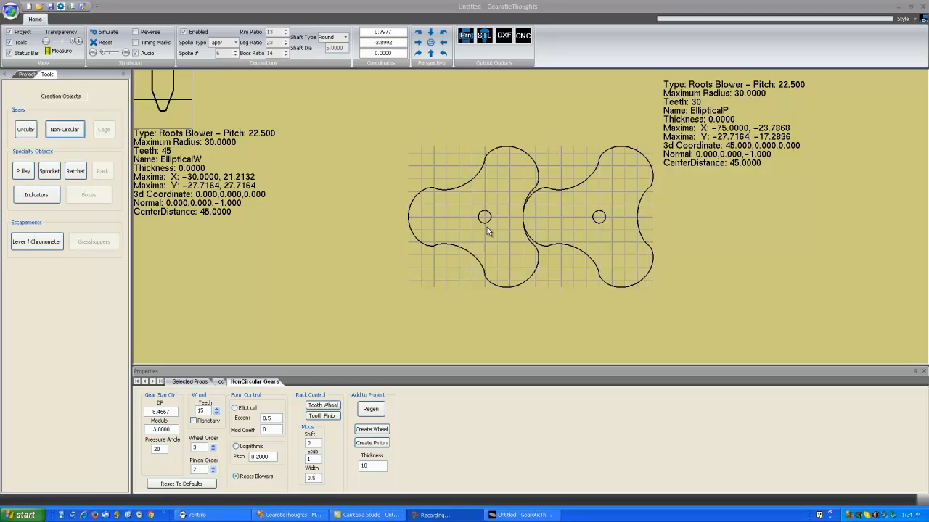
{"action": "mouse_move", "coordinate": [315, 250]}
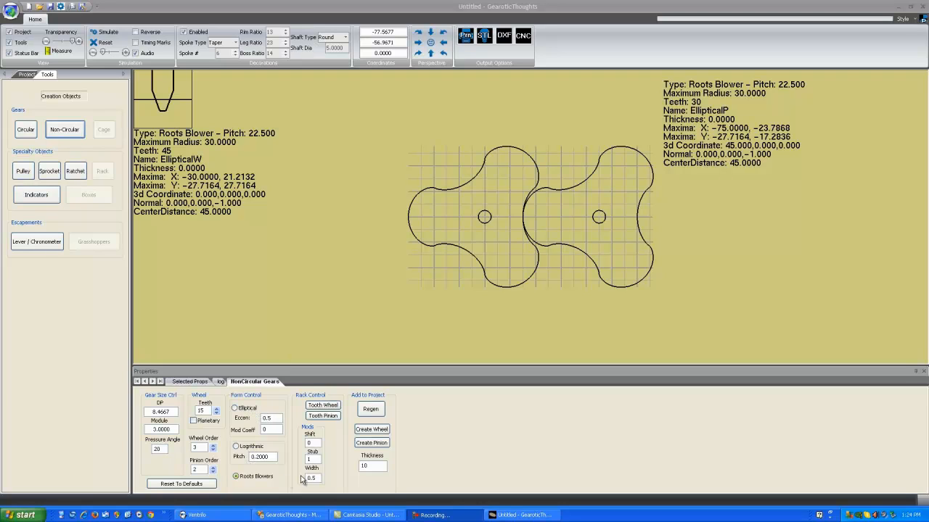
{"action": "mouse_move", "coordinate": [552, 253]}
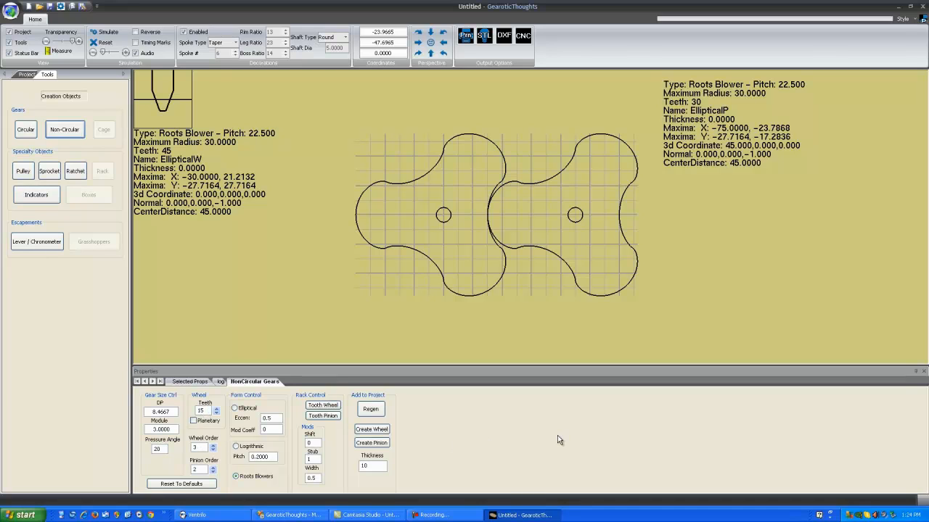
- Drop the rotor lobe count from 3 to 2 and 1, then raise it back toward order 3
{"action": "left_click", "coordinate": [214, 444]}
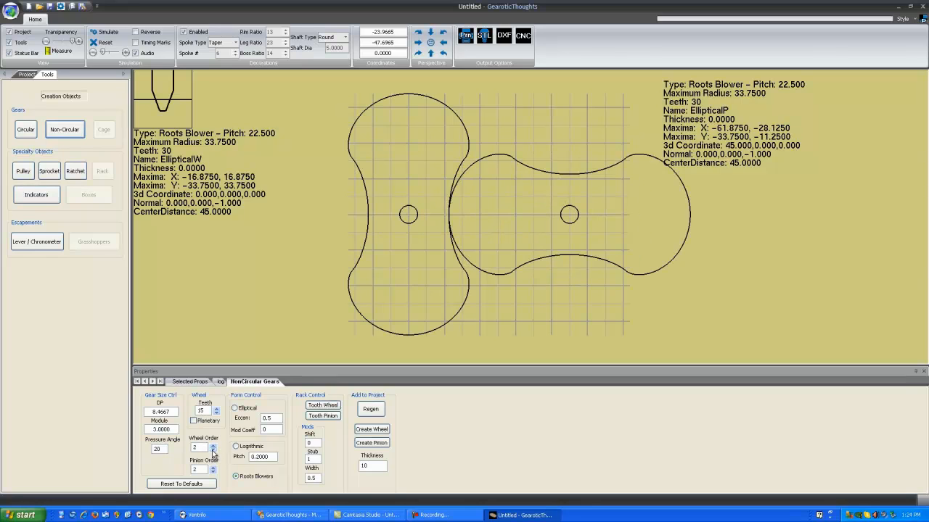
{"action": "left_click", "coordinate": [213, 450]}
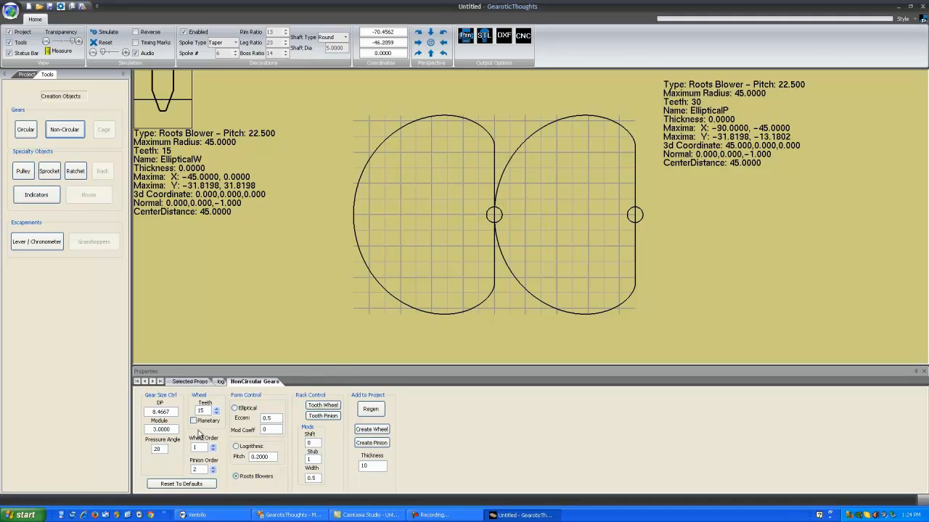
{"action": "left_click", "coordinate": [215, 444]}
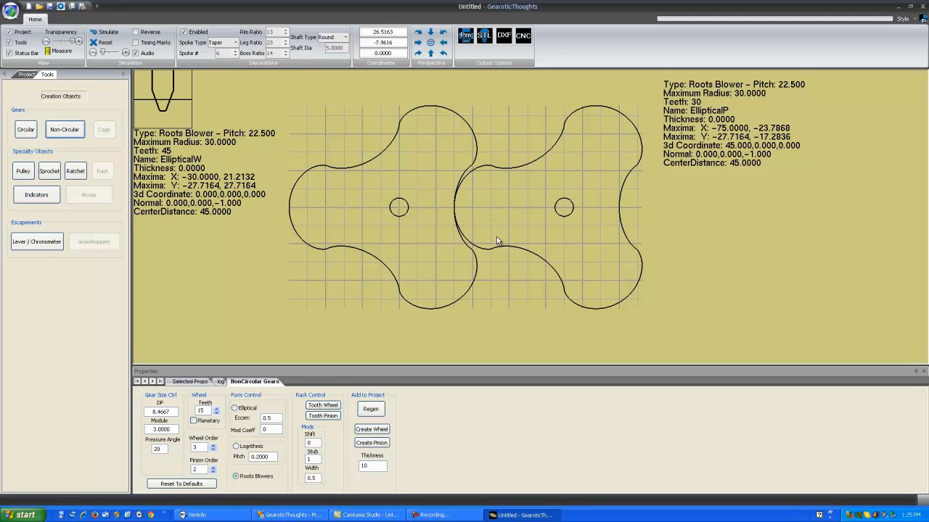
{"action": "mouse_move", "coordinate": [505, 218]}
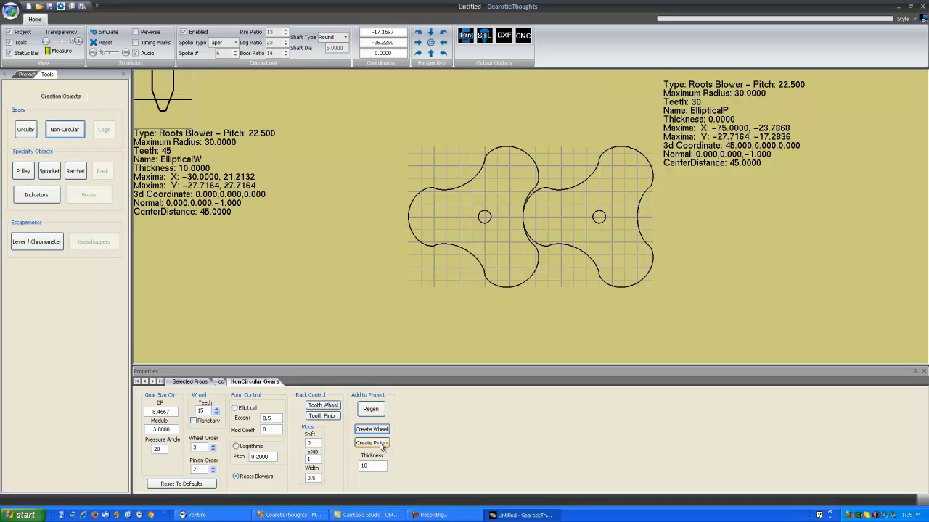
- Create the order-3 Roots driver and driven rotors as solid parts in the 3D project
{"action": "left_click", "coordinate": [371, 444]}
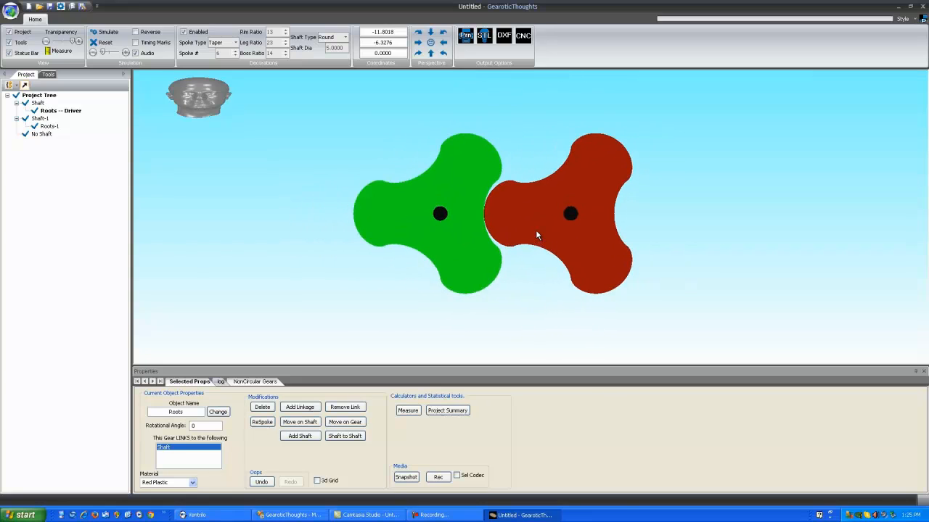
{"action": "mouse_move", "coordinate": [514, 241]}
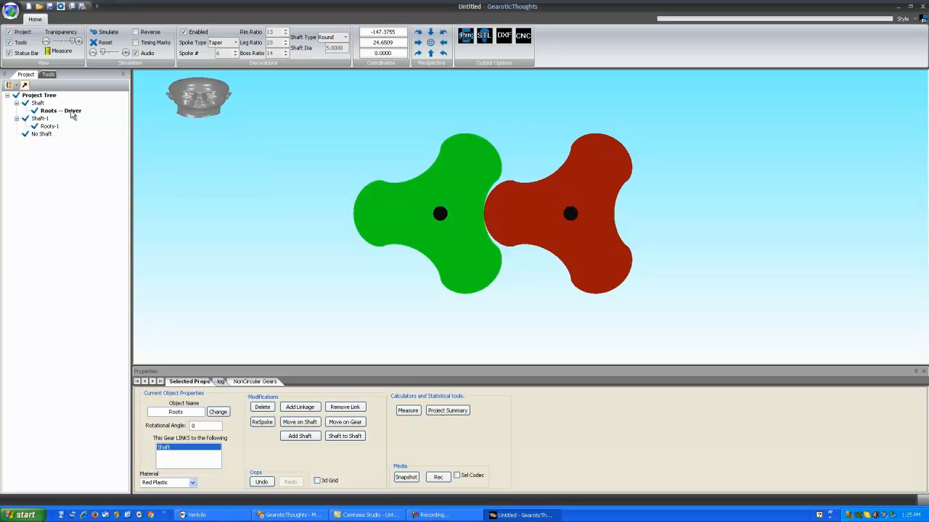
- Add a blower casing around the Roots driver rotor, confirming the default wall thickness
{"action": "right_click", "coordinate": [58, 110]}
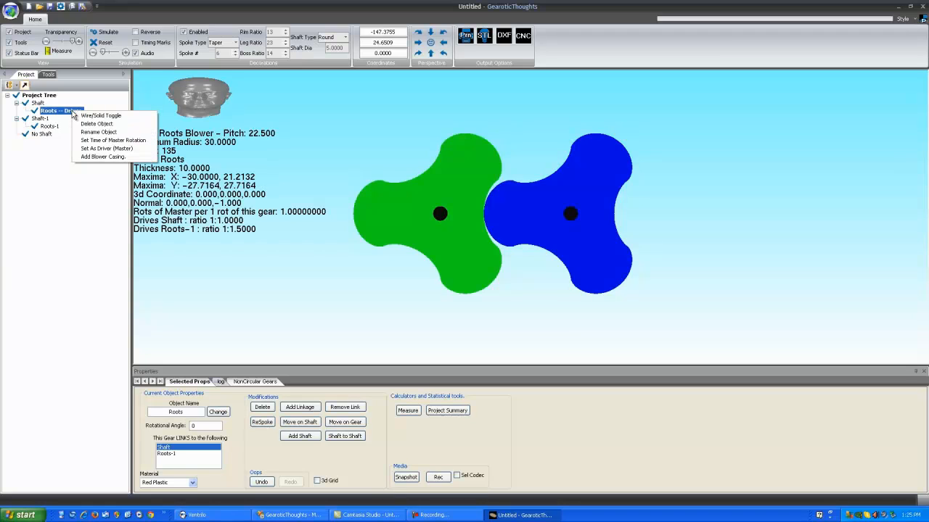
{"action": "mouse_move", "coordinate": [99, 180]}
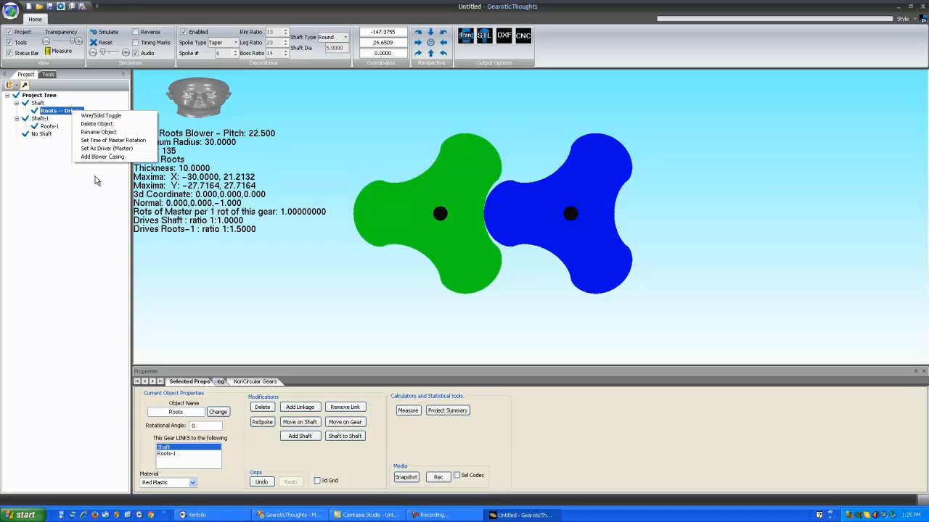
{"action": "left_click", "coordinate": [102, 157]}
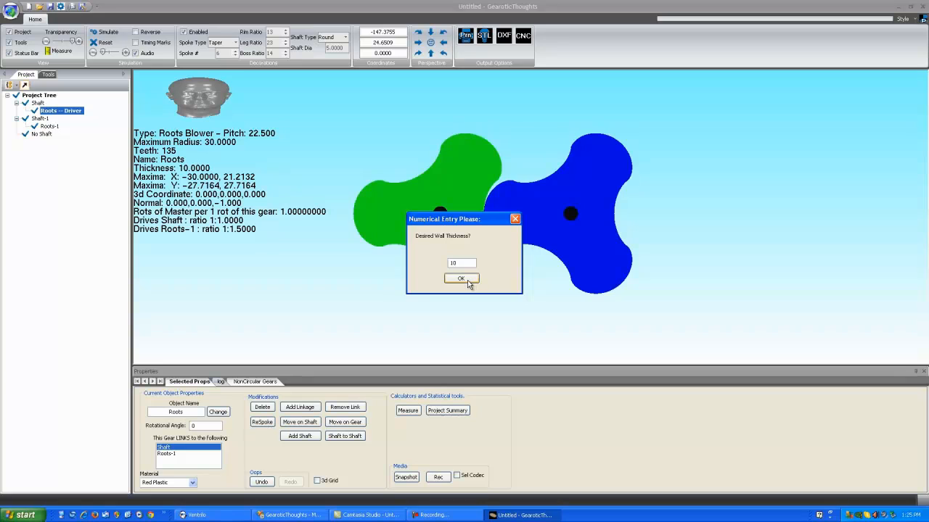
{"action": "left_click", "coordinate": [461, 279]}
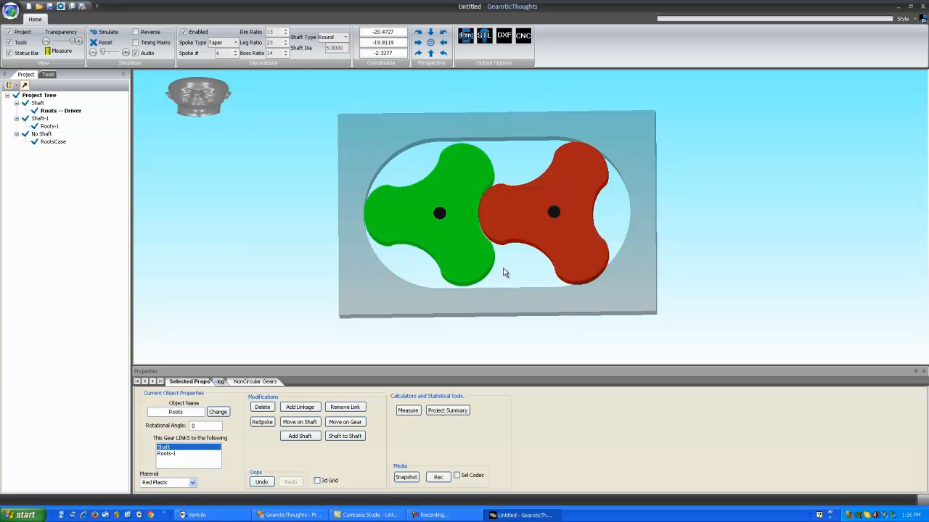
- Start the simulation so the three-lobed rotors turn inside the casing
{"action": "left_click", "coordinate": [108, 32]}
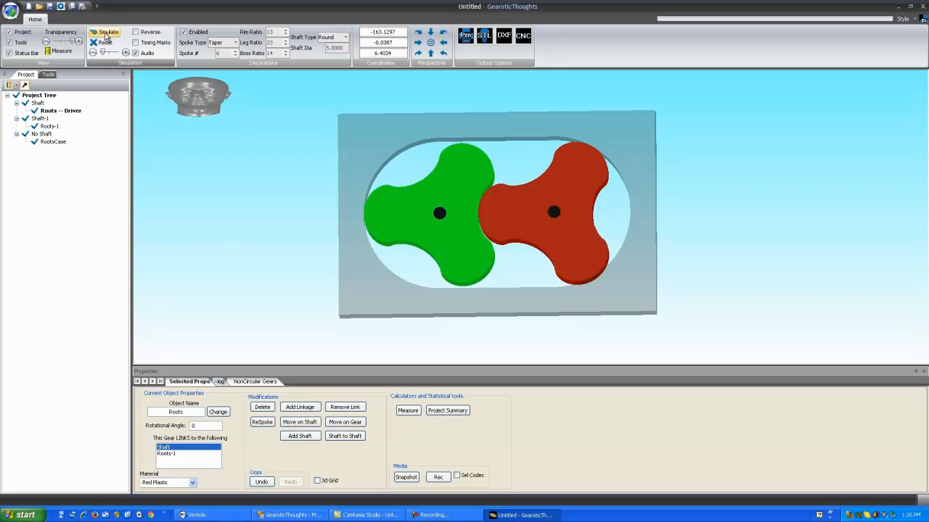
{"action": "left_click", "coordinate": [108, 32]}
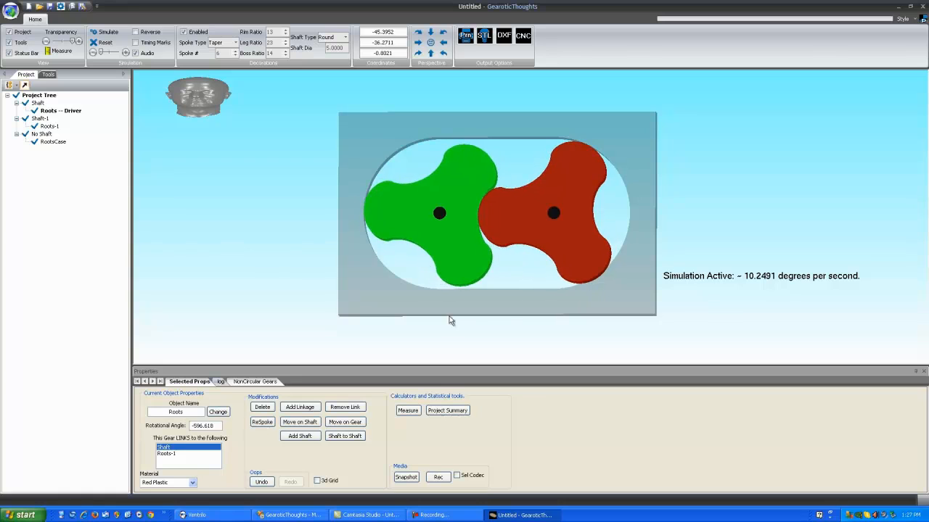
{"action": "mouse_move", "coordinate": [507, 283]}
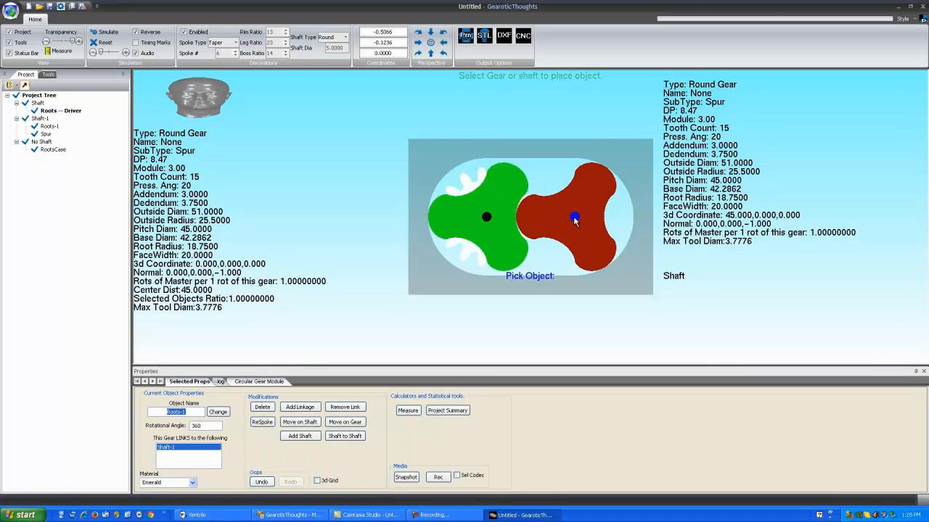
- Place the 15-tooth spur gear on the red rotor's shaft and simulate the gears driving the rotors
{"action": "left_click", "coordinate": [486, 218]}
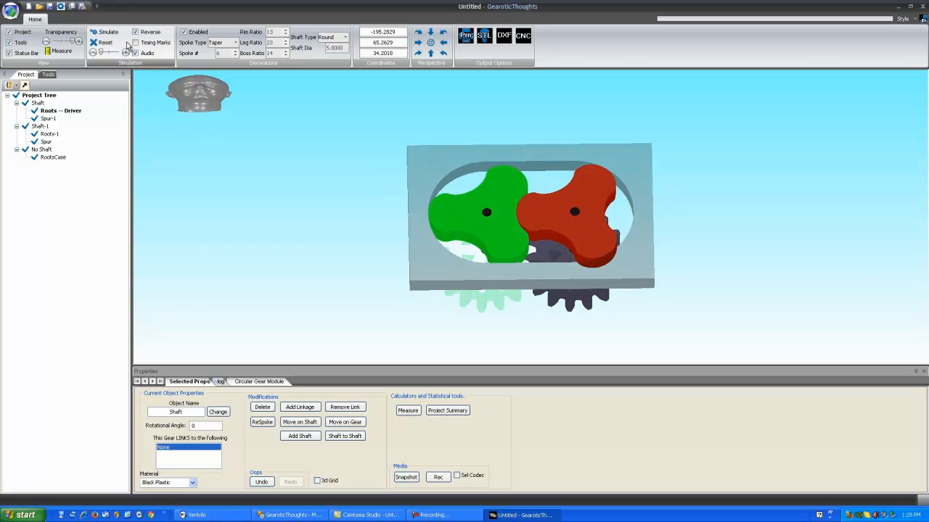
{"action": "left_click", "coordinate": [107, 32]}
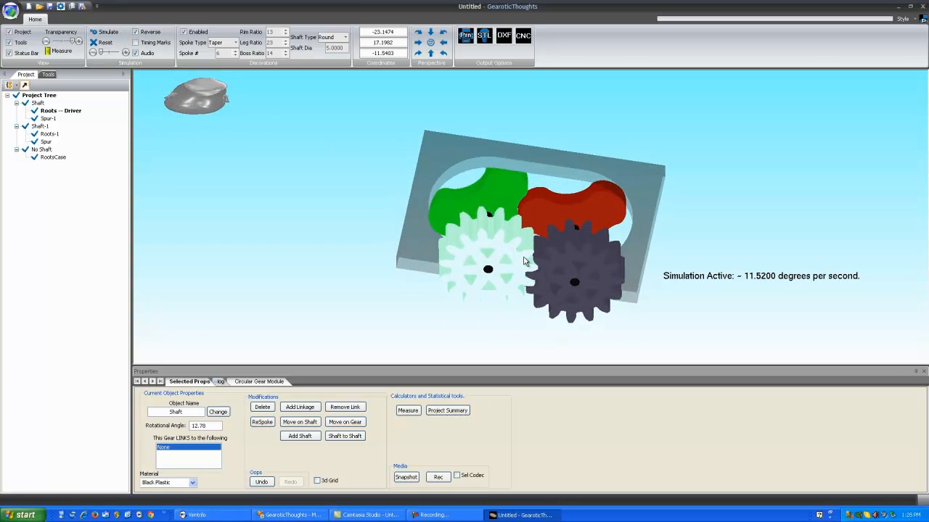